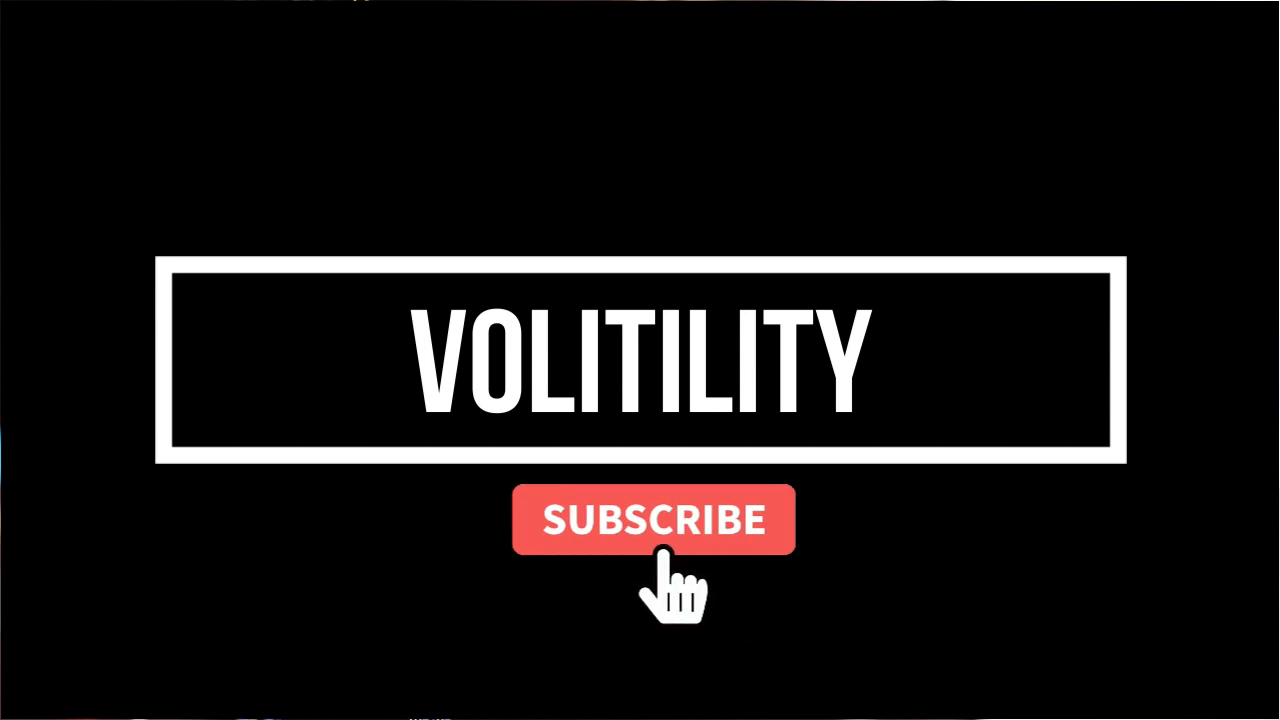
pyautogui.click(653, 519)
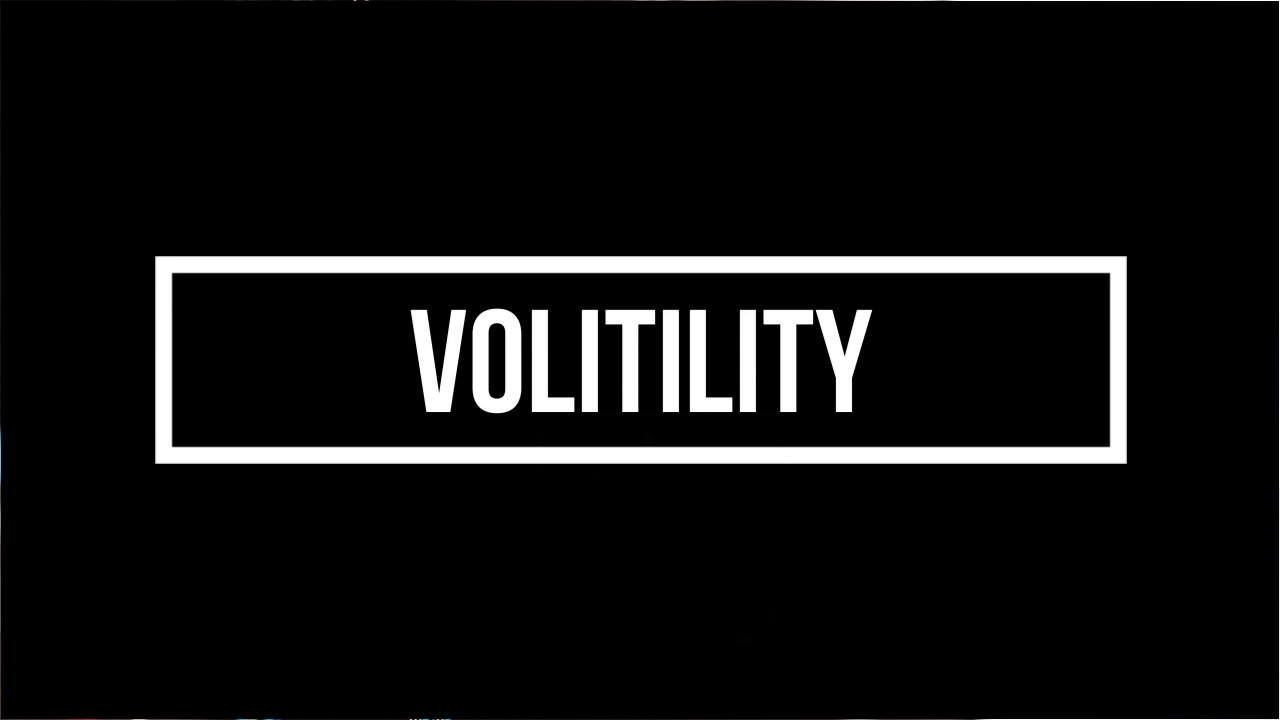